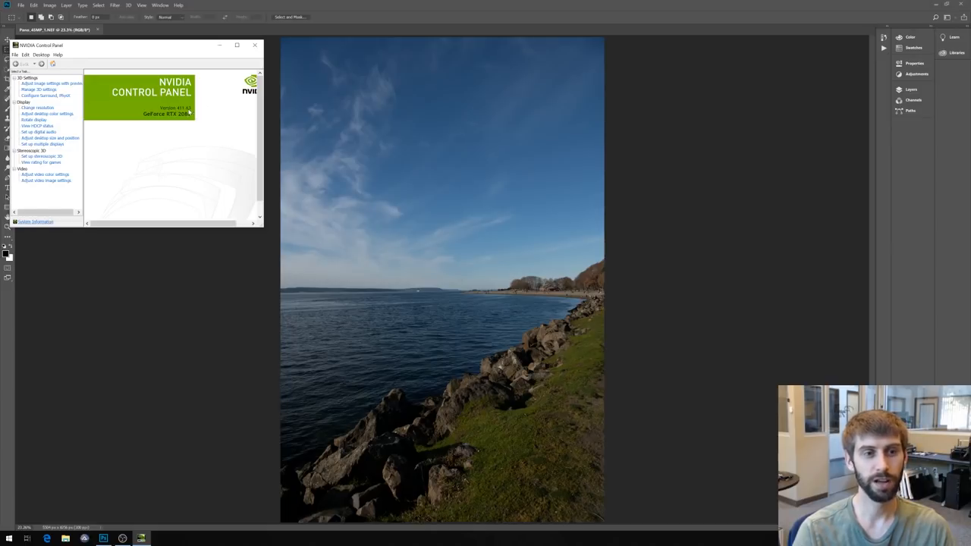
# - Bring Photoshop with the lake photo to the front, opening and dismissing the Help menu
pyautogui.click(179, 6)
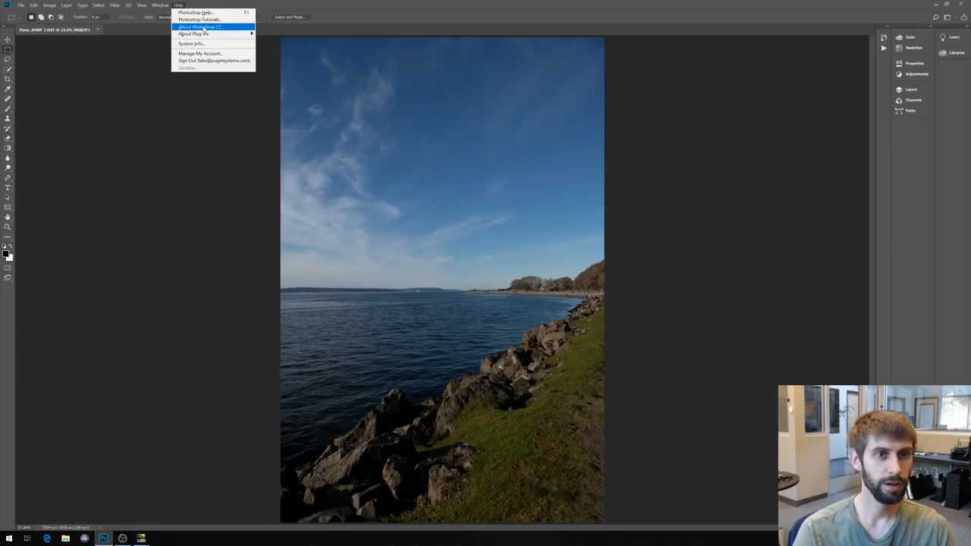
pyautogui.click(200, 27)
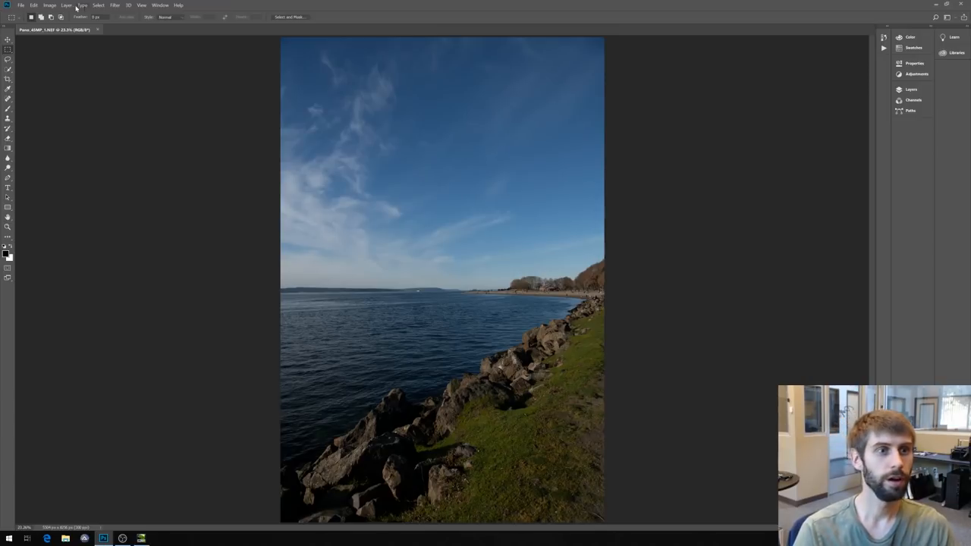
# - Enlarge the photo via Image Size with Automatic resampling, leaving it covered in gray blocks
pyautogui.click(48, 6)
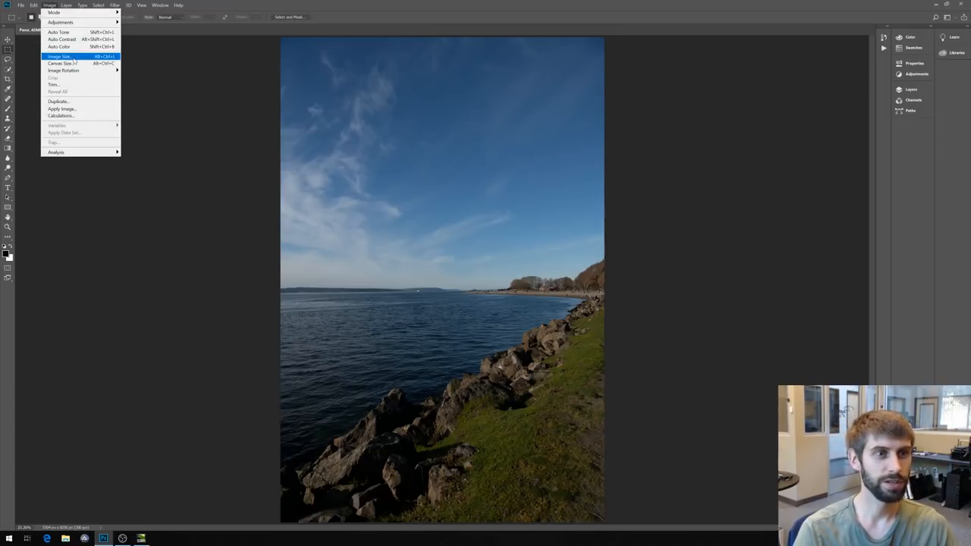
pyautogui.click(60, 56)
pyautogui.write('6500')
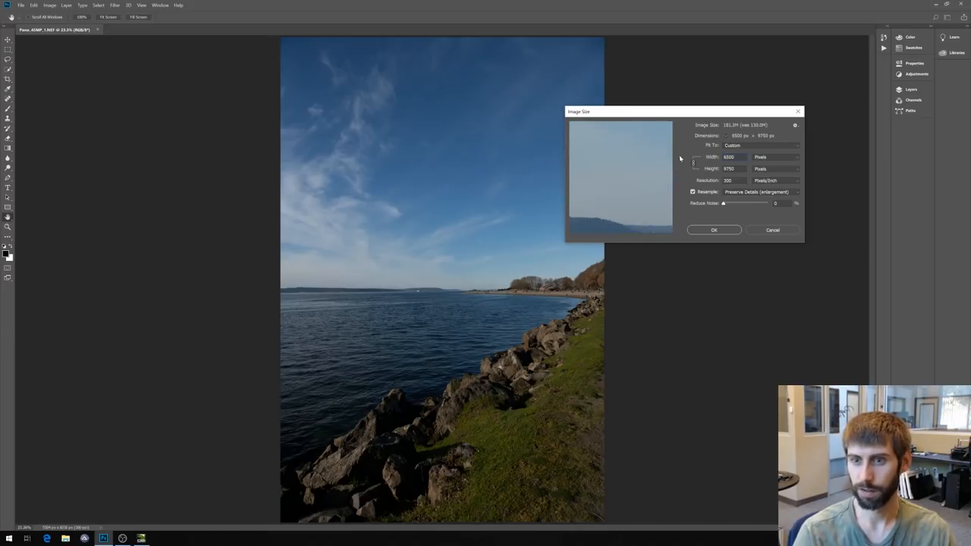
pyautogui.click(758, 192)
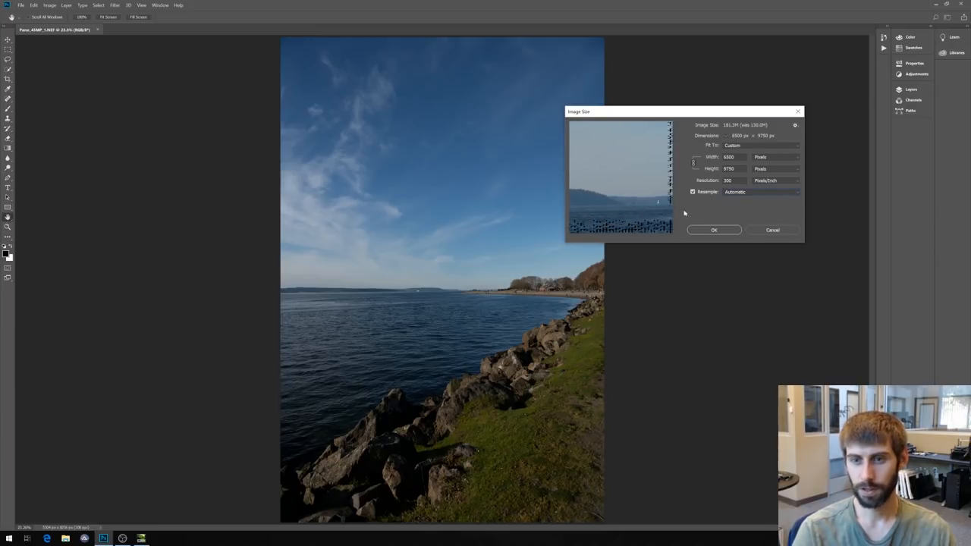
pyautogui.click(713, 231)
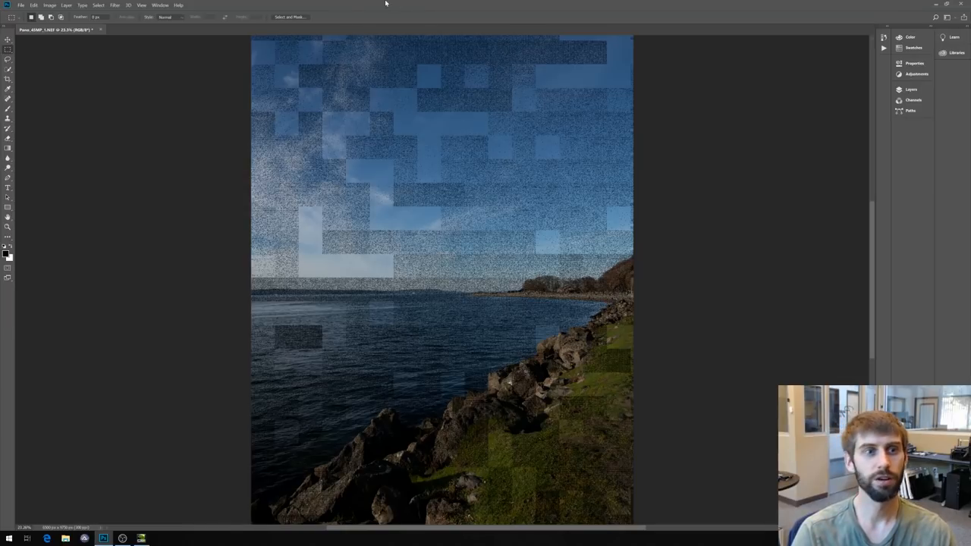
# - Resize the photo to 6500 width with Preserve Details 2.0 resampling for a clean result
pyautogui.click(48, 6)
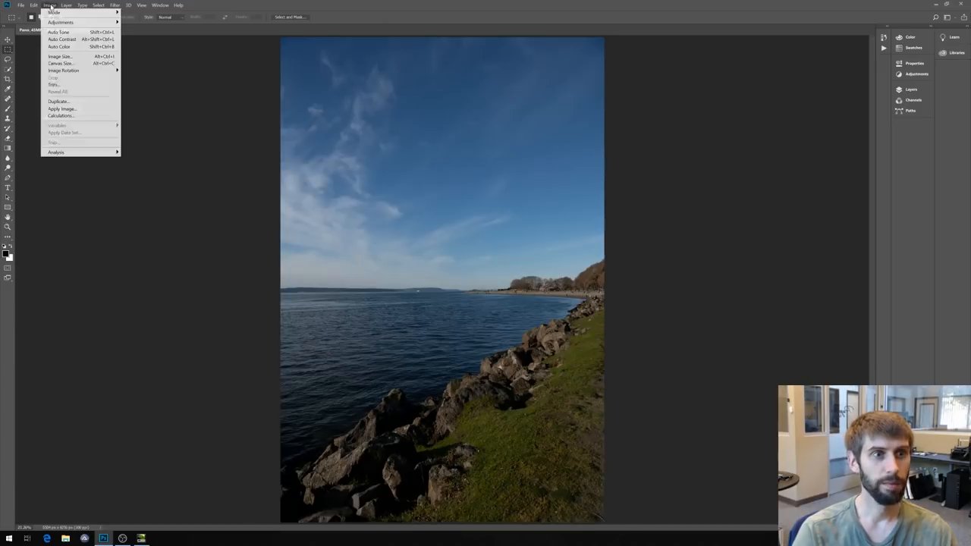
pyautogui.click(61, 56)
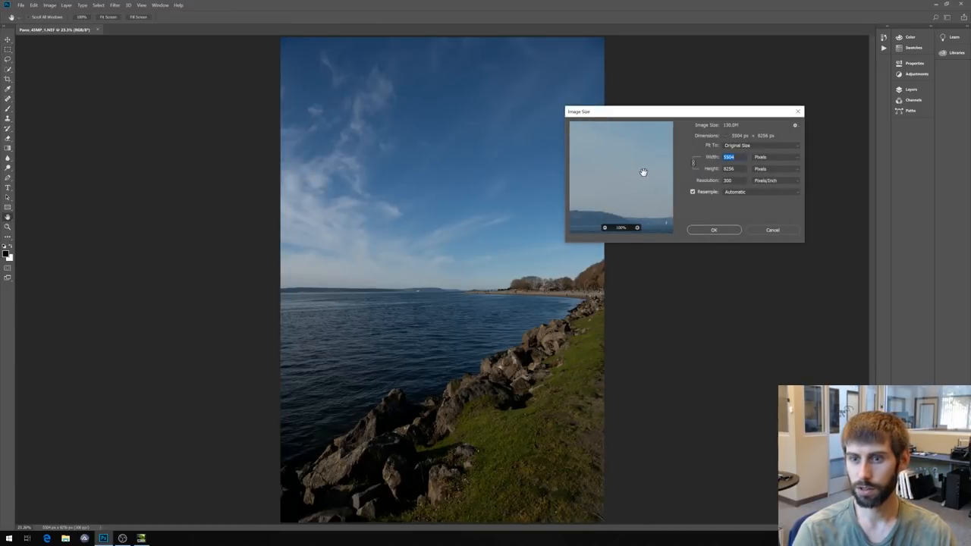
pyautogui.write('6500')
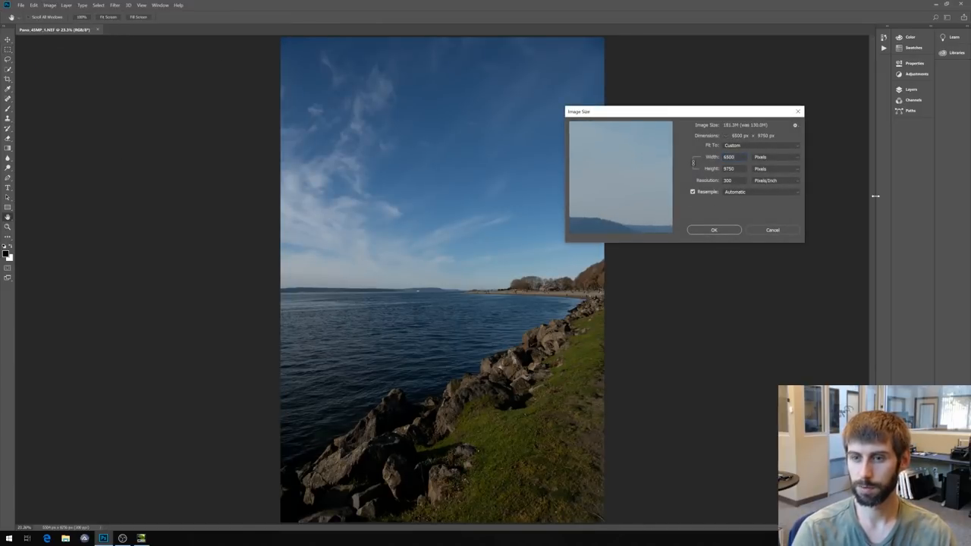
pyautogui.click(759, 191)
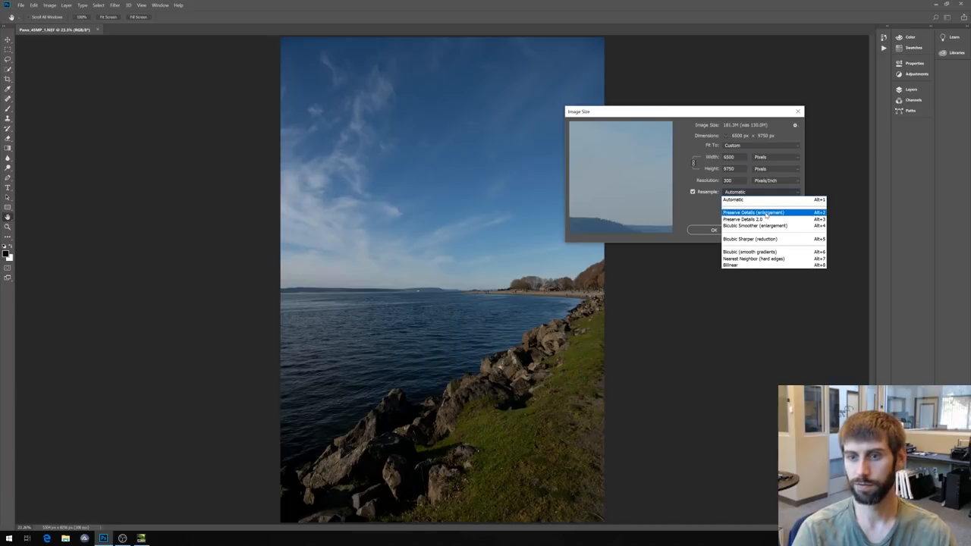
pyautogui.click(752, 213)
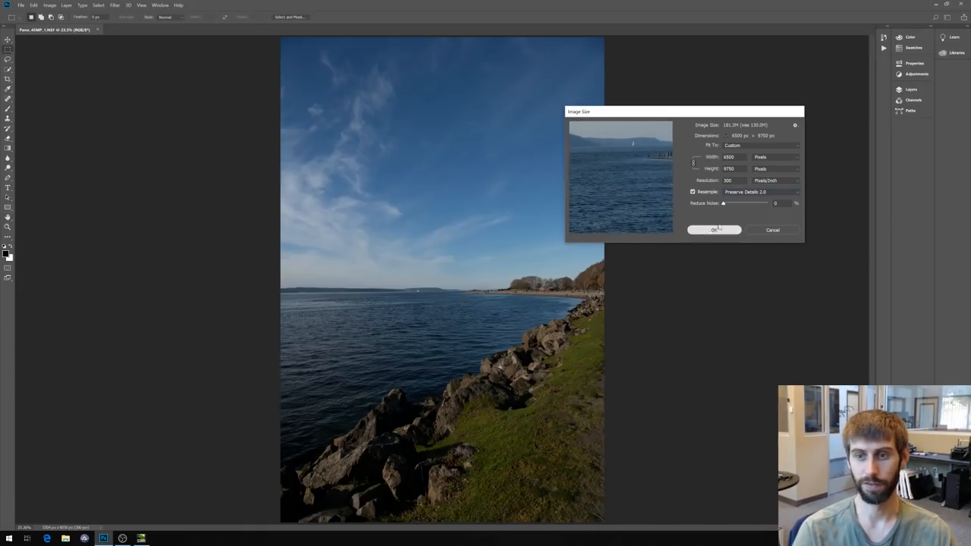
pyautogui.click(712, 230)
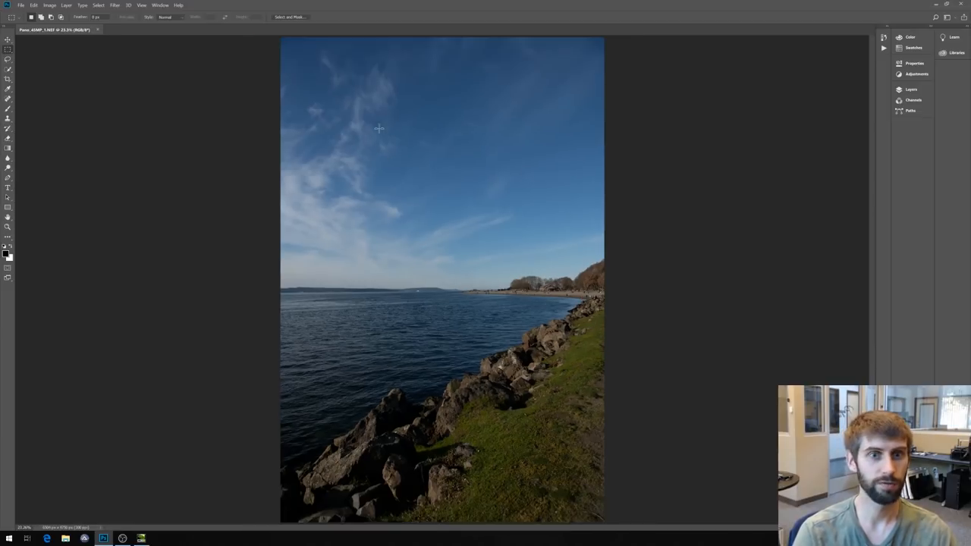
# - Apply Smart Sharpen with a raised Amount, leaving dark horizontal streaks across the photo
pyautogui.click(115, 6)
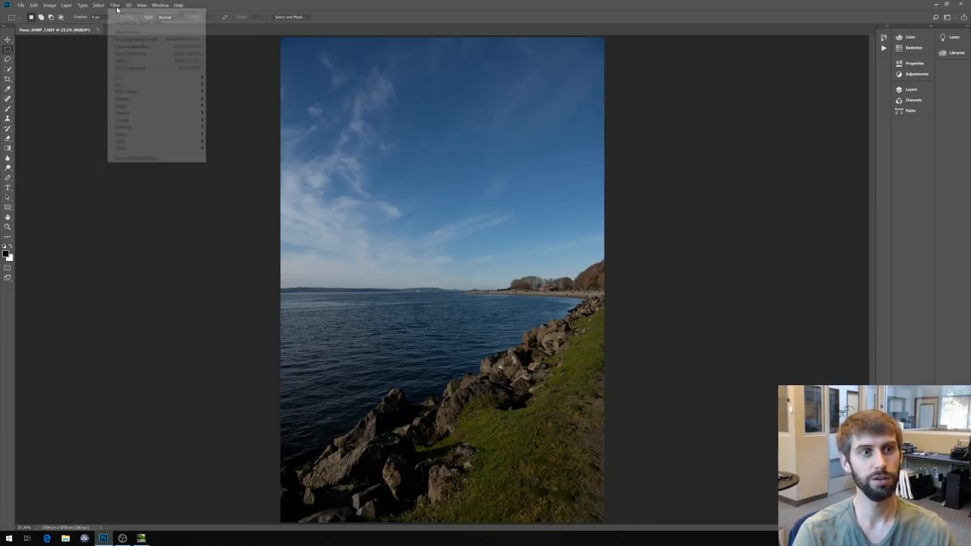
pyautogui.moveTo(123, 128)
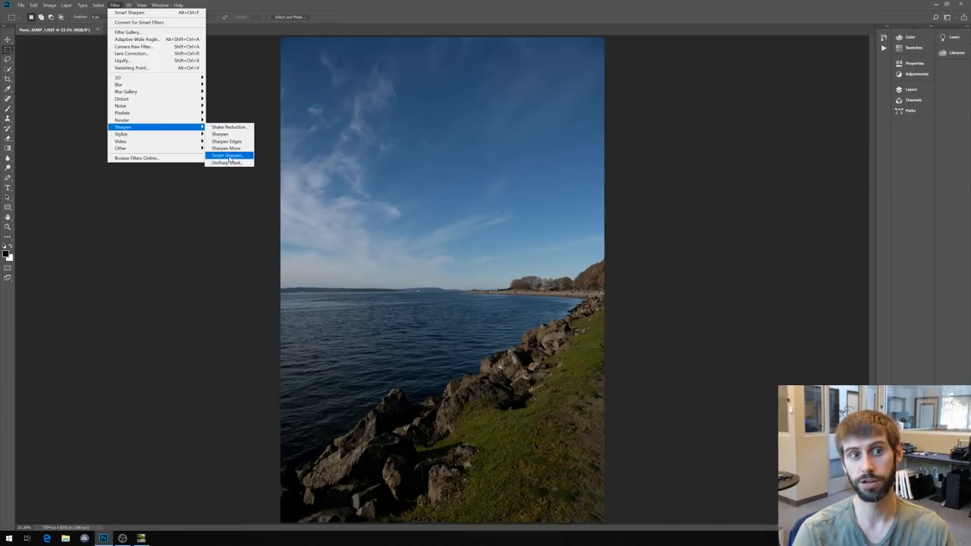
pyautogui.click(227, 155)
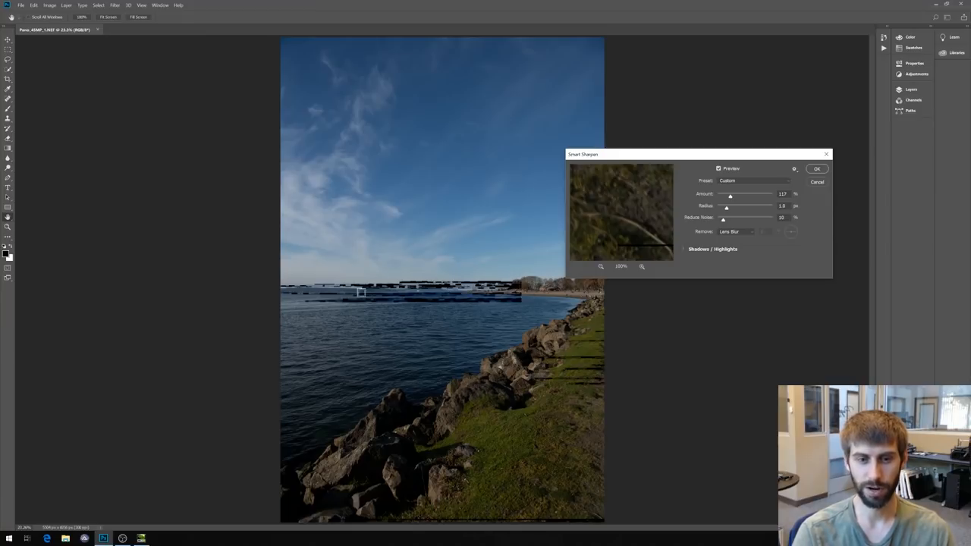
pyautogui.moveTo(730, 196); pyautogui.dragTo(727, 196)
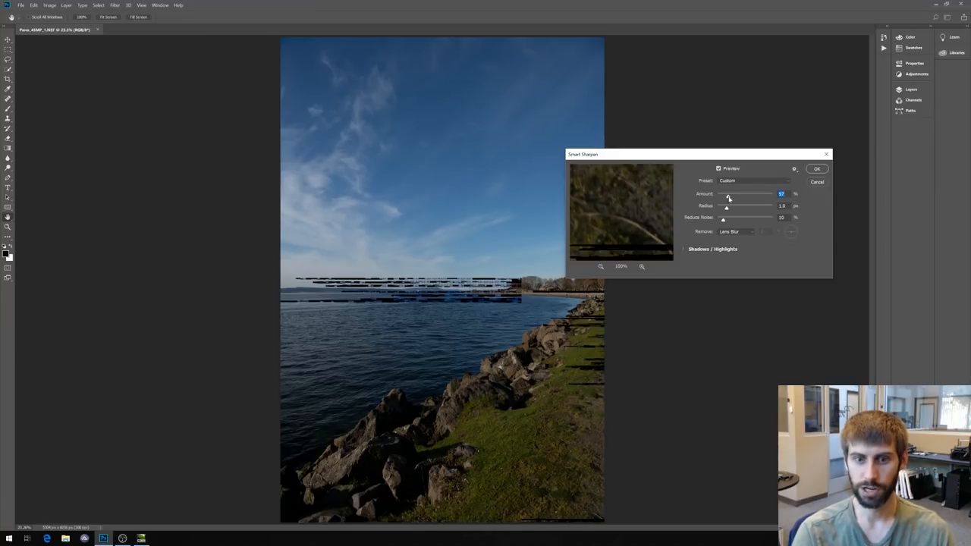
pyautogui.moveTo(728, 198); pyautogui.dragTo(755, 197)
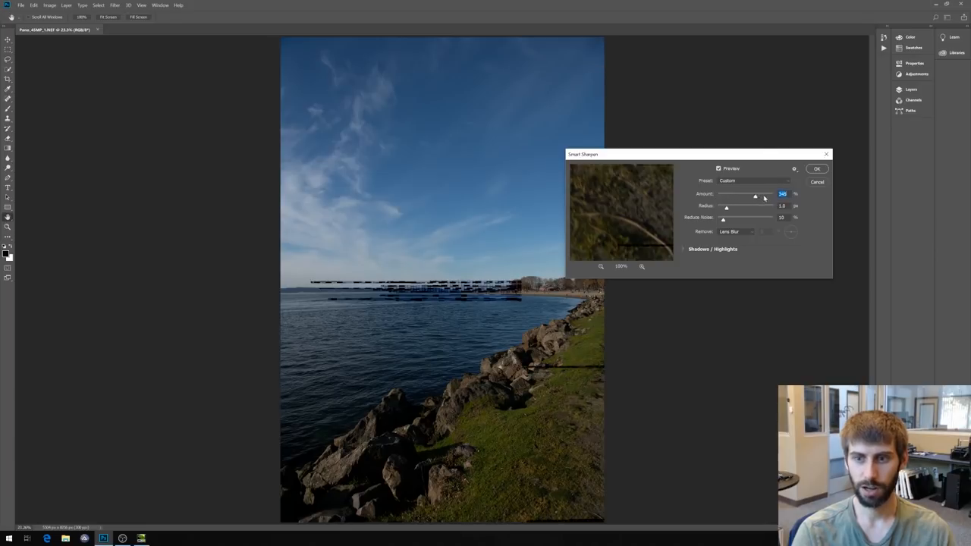
pyautogui.click(816, 168)
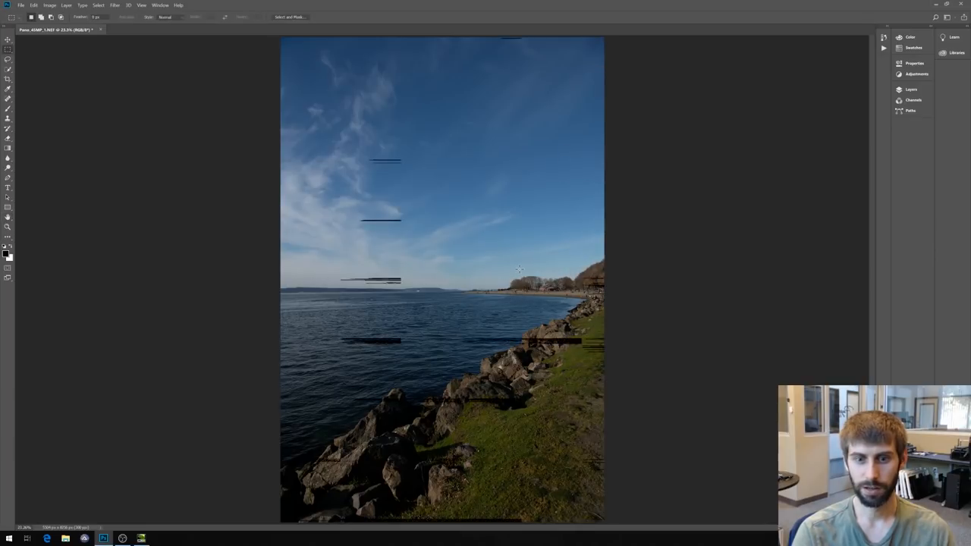